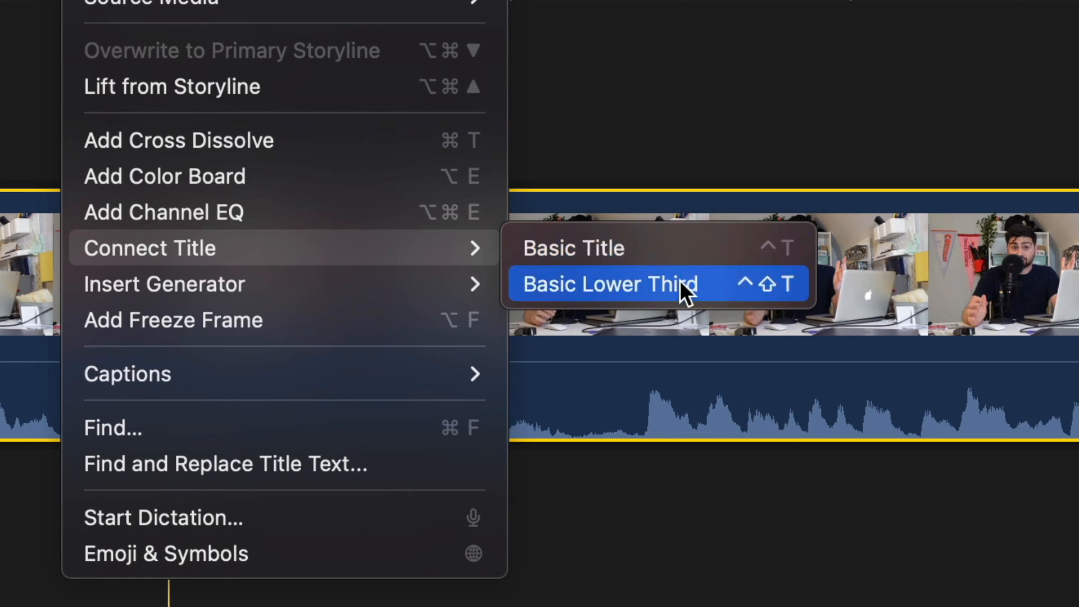
Connect a Basic Lower Third title above the interview clip and select it.
click(612, 283)
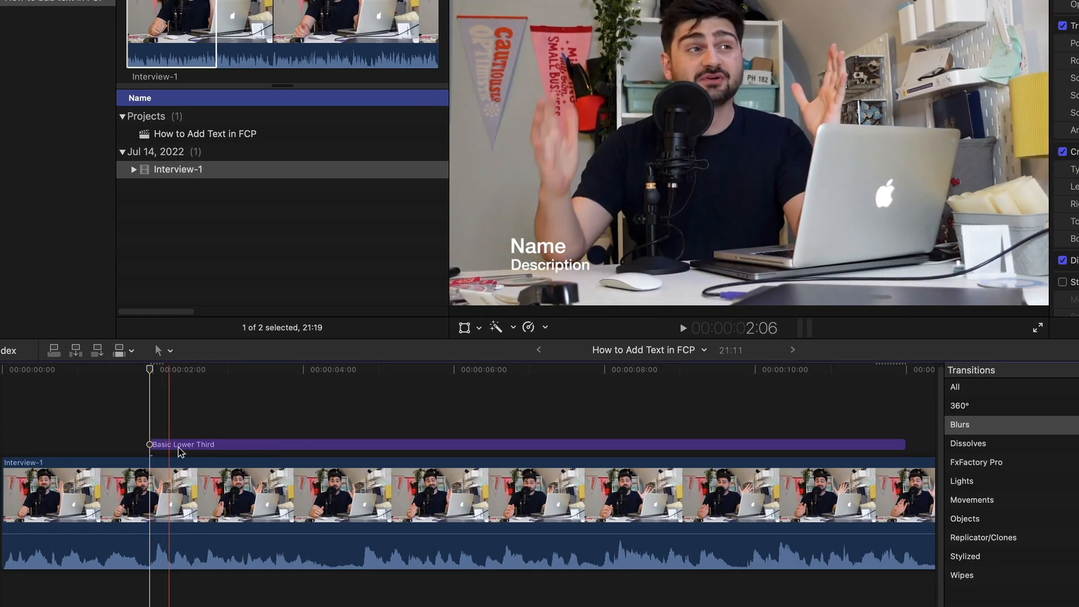
click(184, 445)
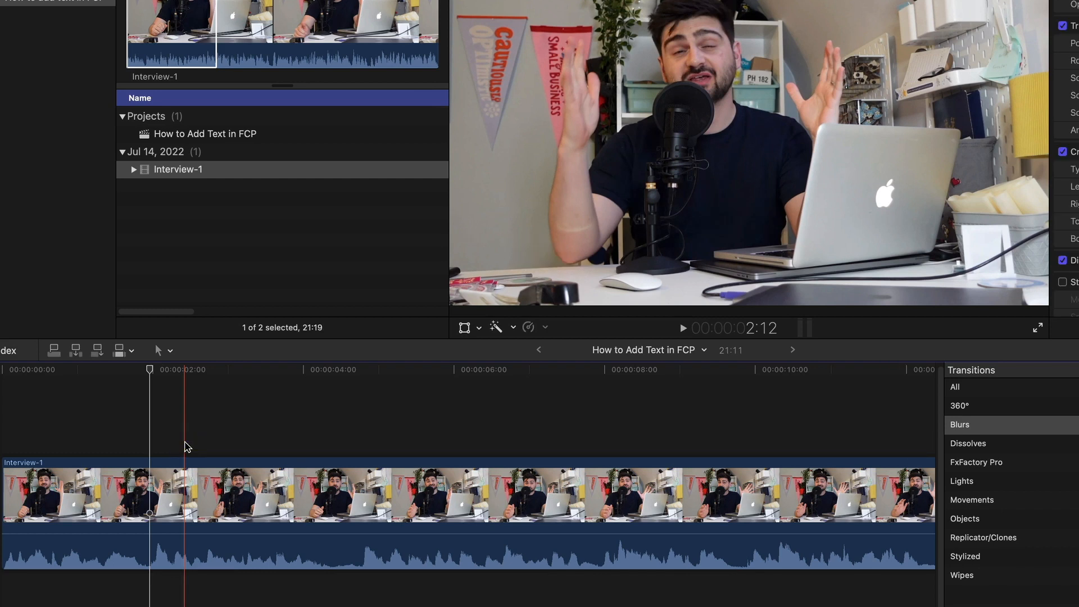
Remove the Basic Lower Third title, leaving only the interview clip.
key(ctrl+t)
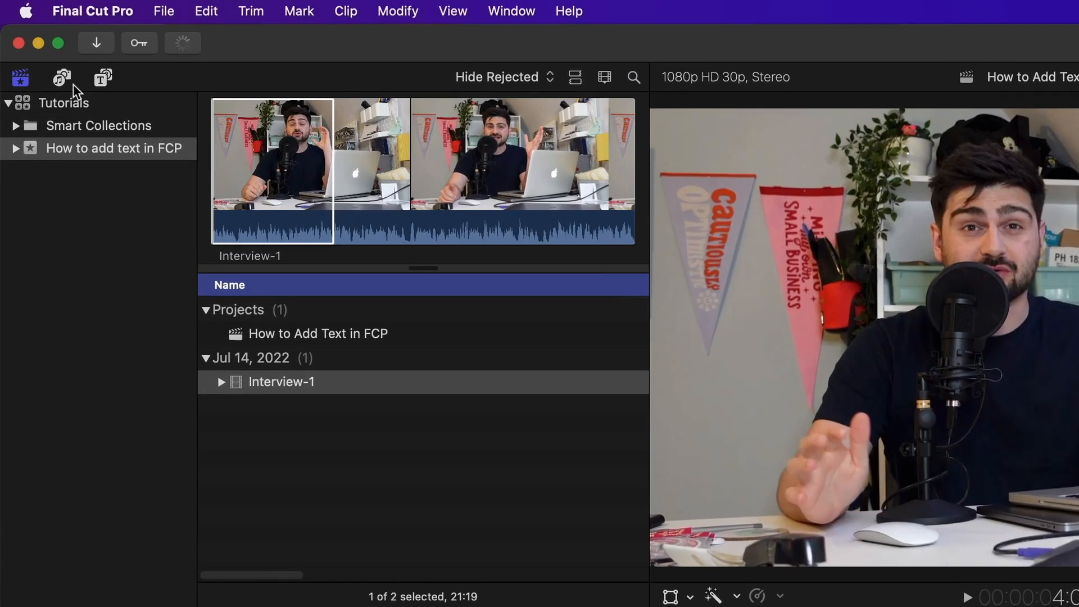
Show the installed Titles browser and pick the Basic Lower Third.
click(104, 78)
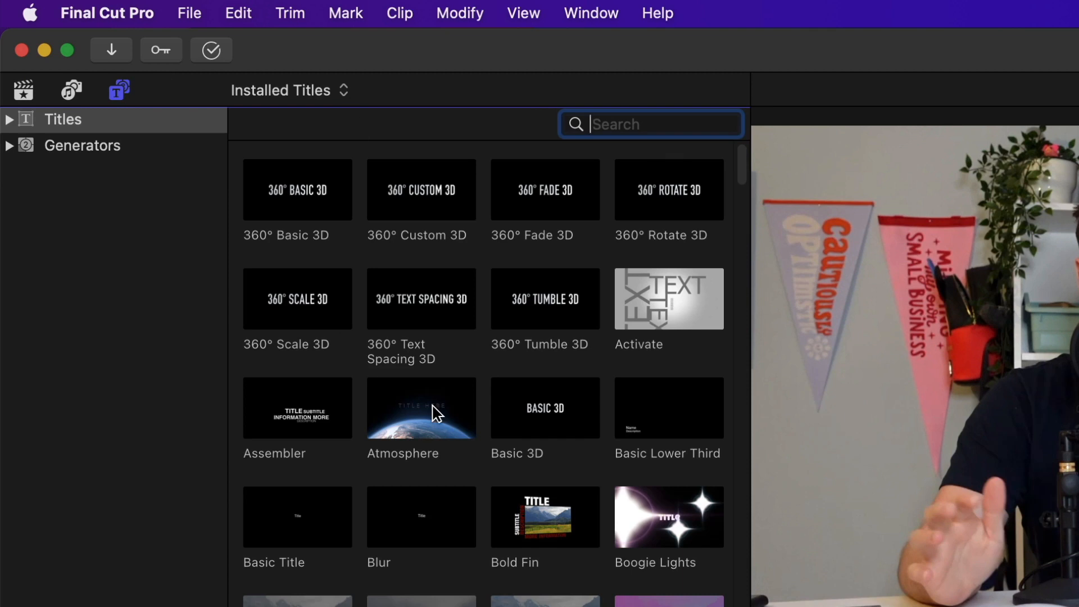
scroll(down, 3)
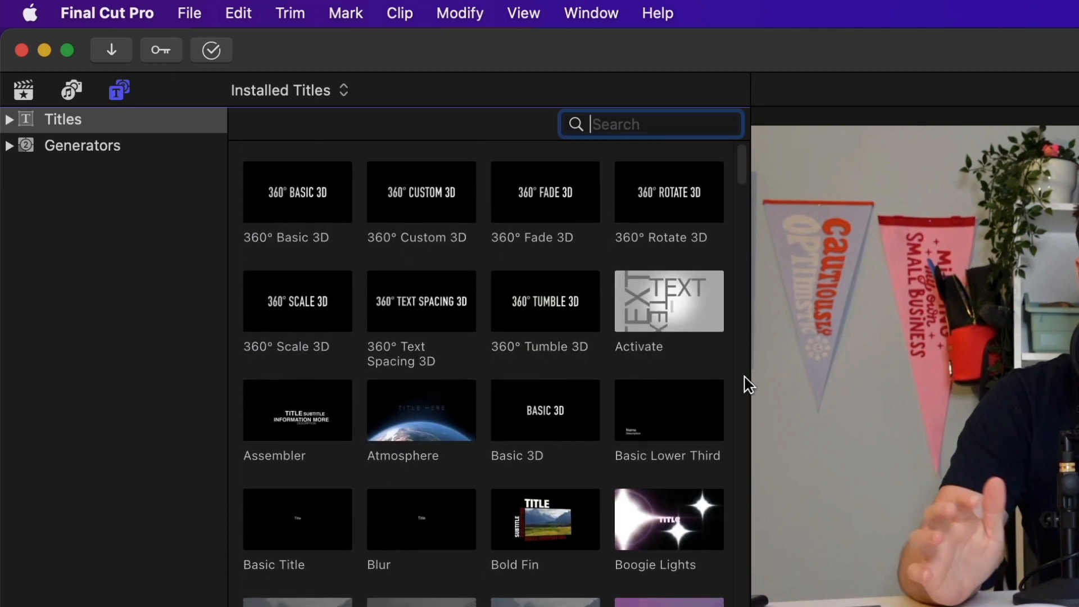
click(669, 411)
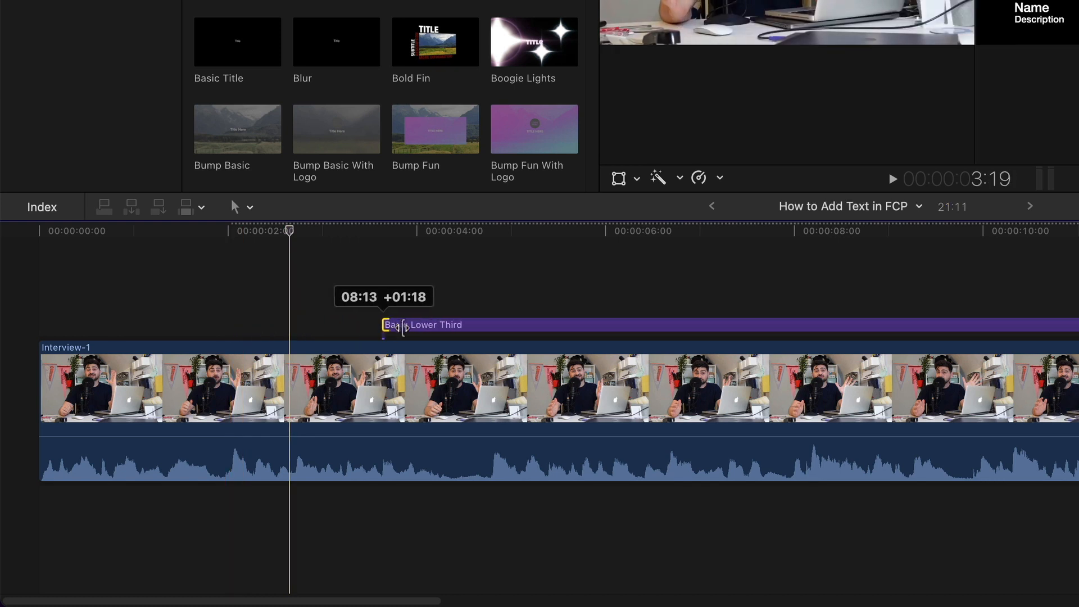
Slide the lower third along the clip so it starts near the two-second mark.
drag(385, 324, 206, 323)
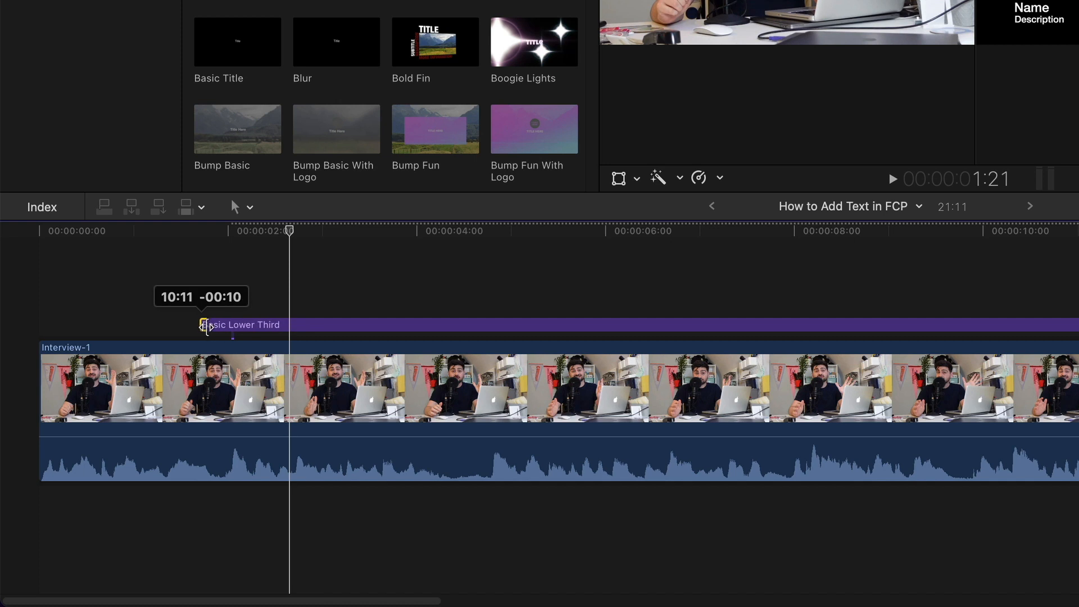
drag(204, 324, 368, 323)
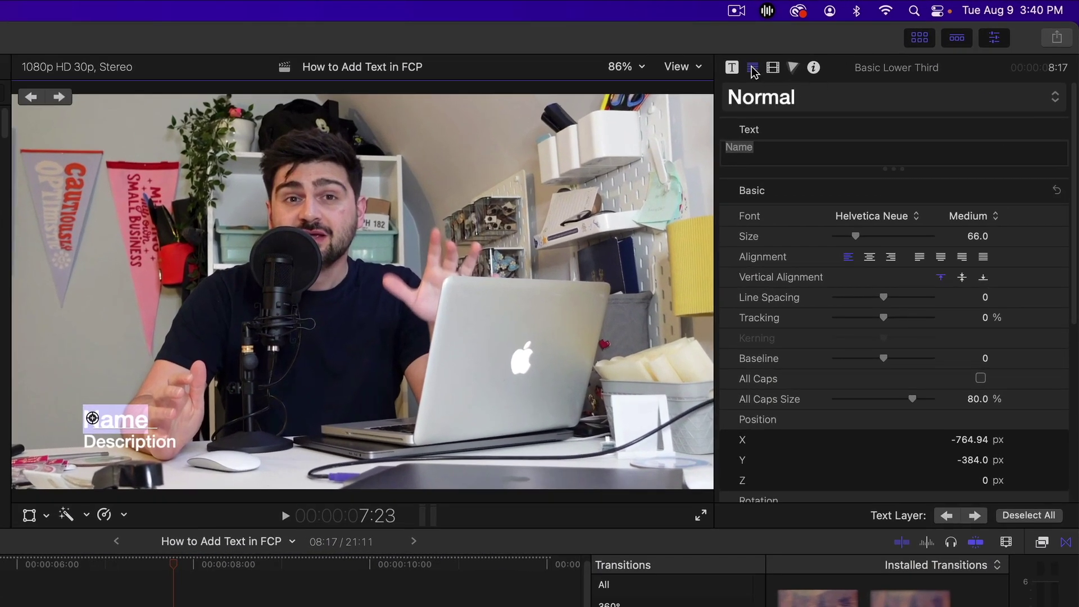
mouse_move(752, 68)
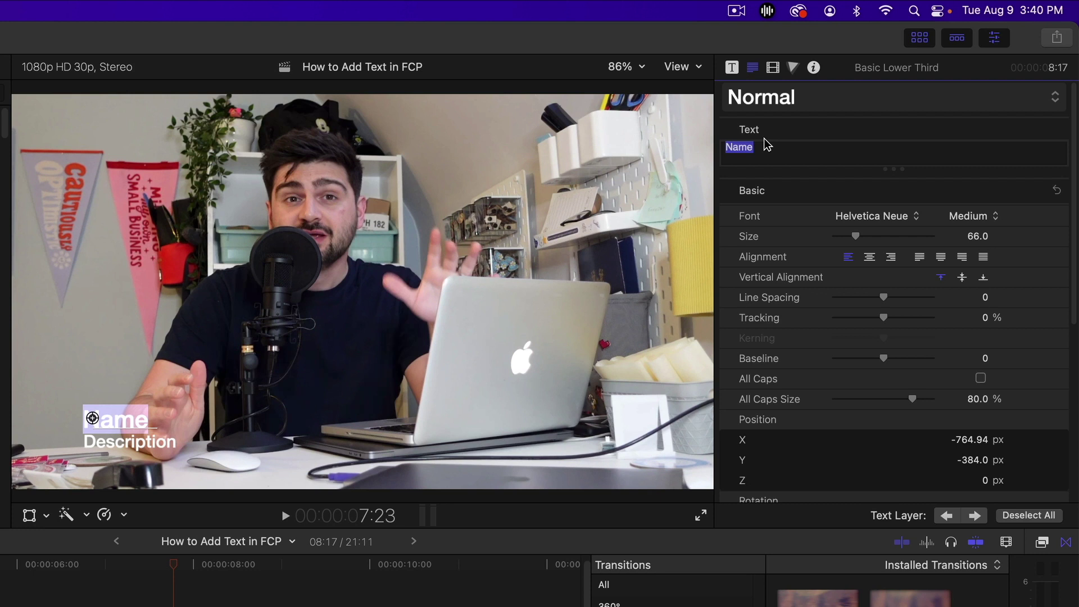
Change the lower third's Name text to 'Alex'.
text(Alex)
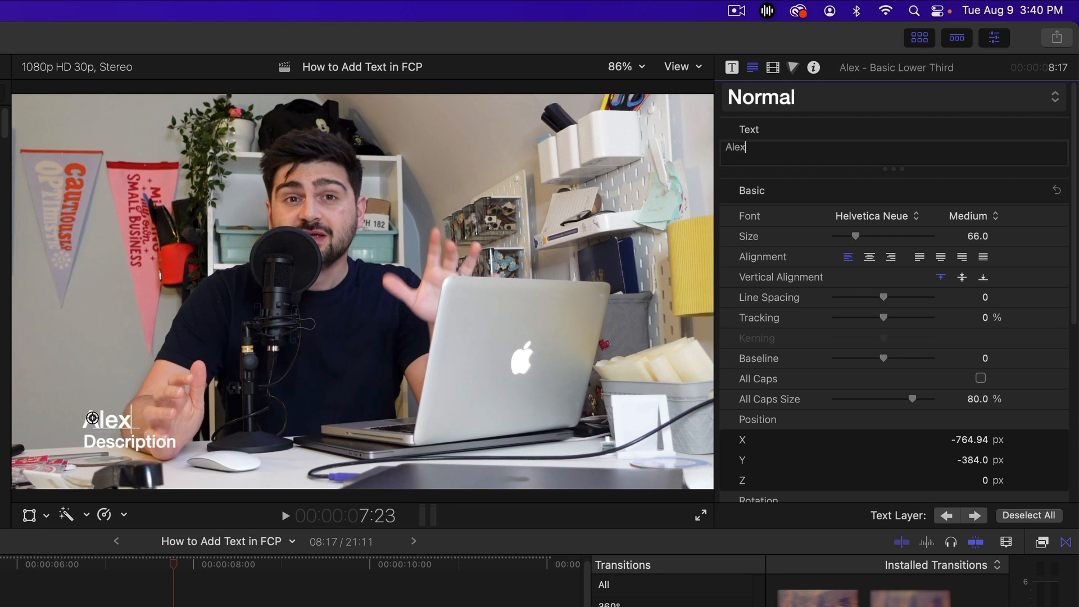